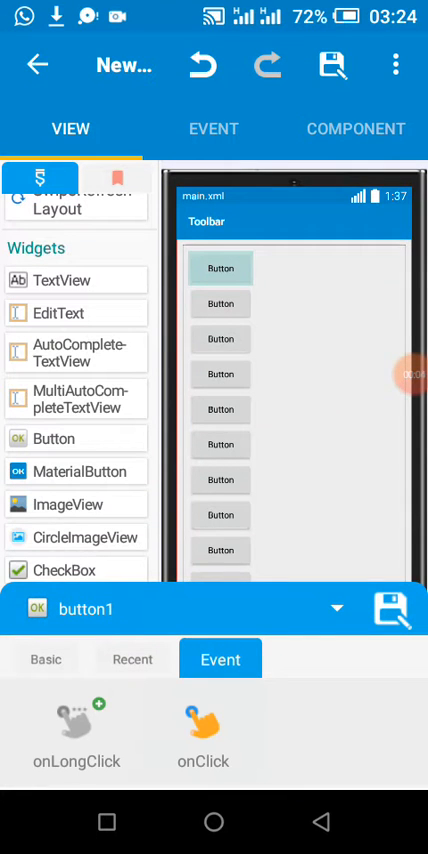
- Create button1's onClick event and enter YoYo code with duration 700 and repeat 5
{"action": "left_click", "coordinate": [204, 736]}
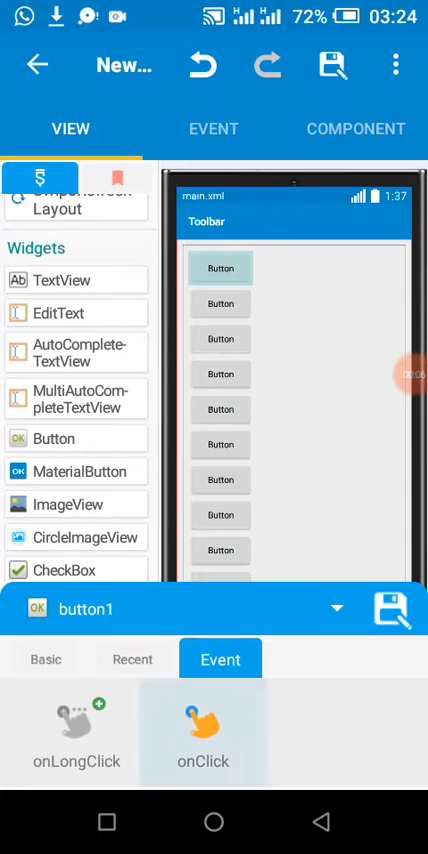
{"action": "left_click", "coordinate": [202, 732]}
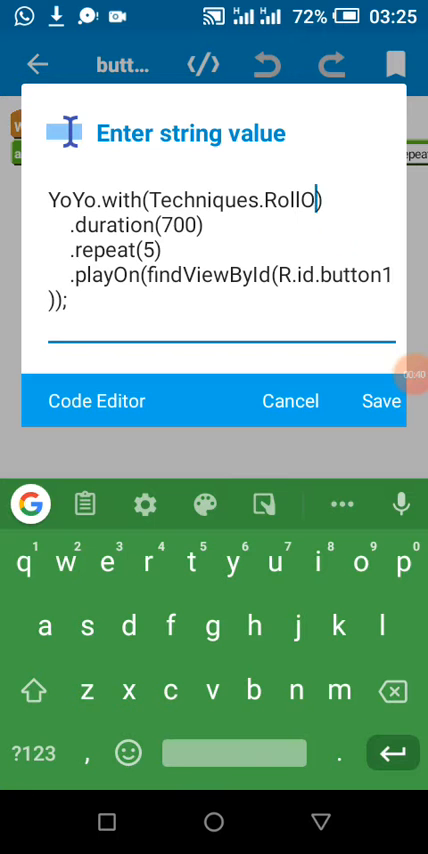
- Review the pasted Techniques list in the Code Editor and pick RollOut for button1
{"action": "key", "text": "Backspace"}
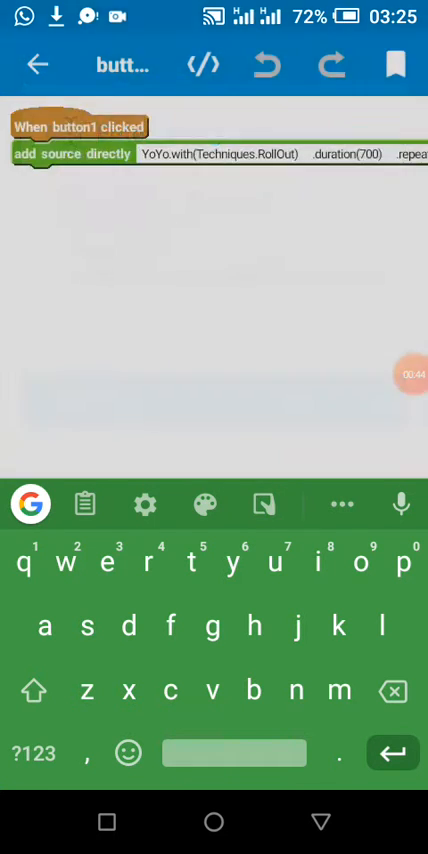
{"action": "left_click", "coordinate": [204, 64]}
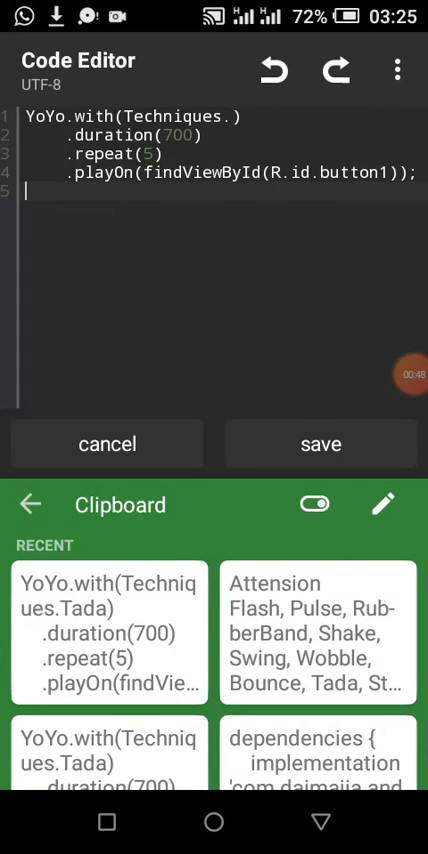
{"action": "scroll", "scroll_direction": "down", "scroll_amount": 3}
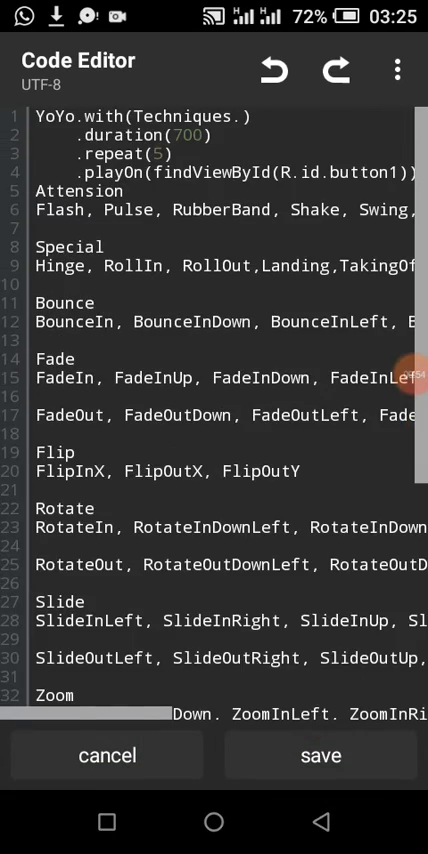
{"action": "scroll", "scroll_direction": "down", "scroll_amount": 3}
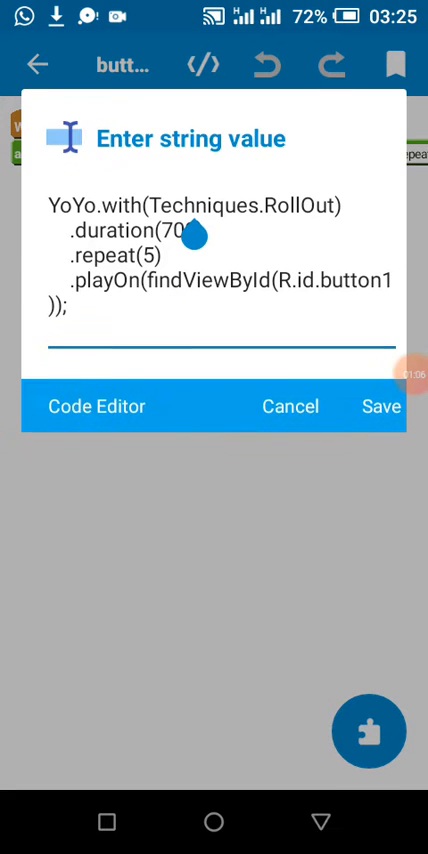
- Delete the repeat count 5 from the RollOut snippet and return to the home screen
{"action": "left_click", "coordinate": [214, 250]}
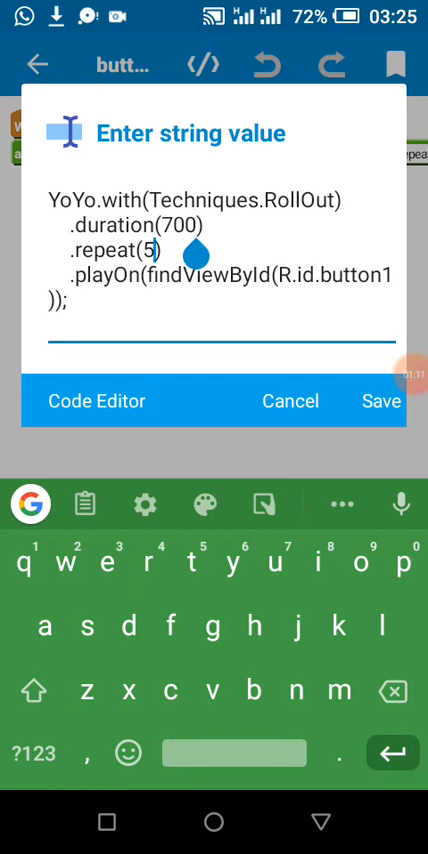
{"action": "key", "text": "Backspace"}
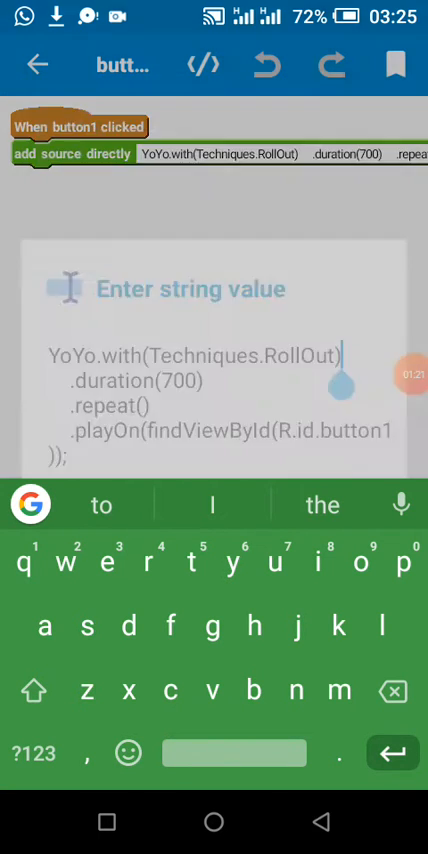
{"action": "key", "text": "home"}
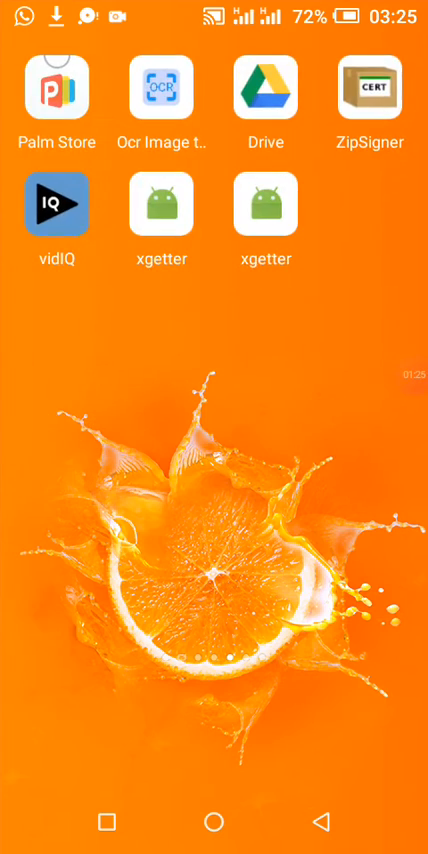
- Launch the built view animation app from the home screen app list
{"action": "scroll", "scroll_direction": "left", "scroll_amount": 3}
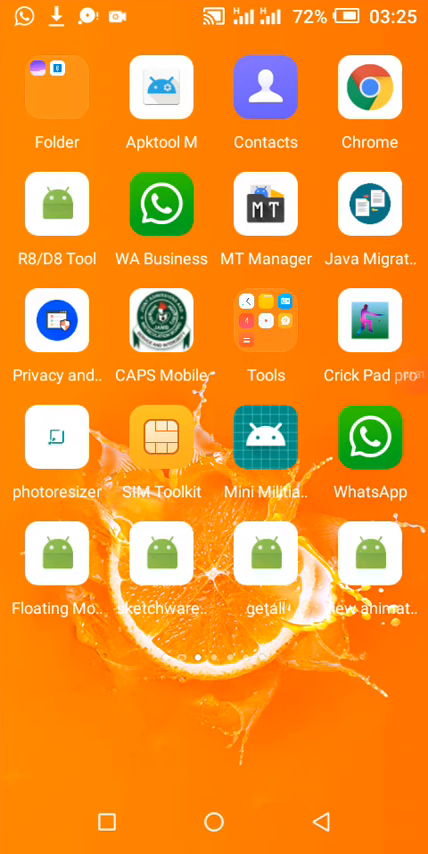
{"action": "left_click", "coordinate": [372, 564]}
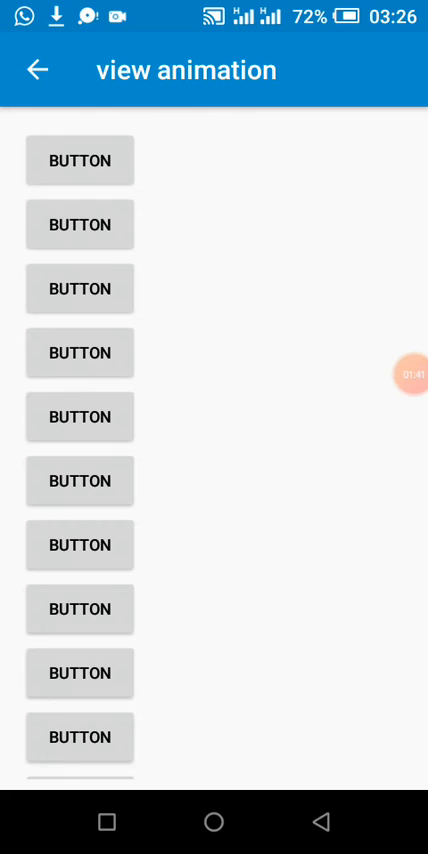
- Trigger the first button's RollOut animation and watch it roll off screen
{"action": "left_click", "coordinate": [80, 224]}
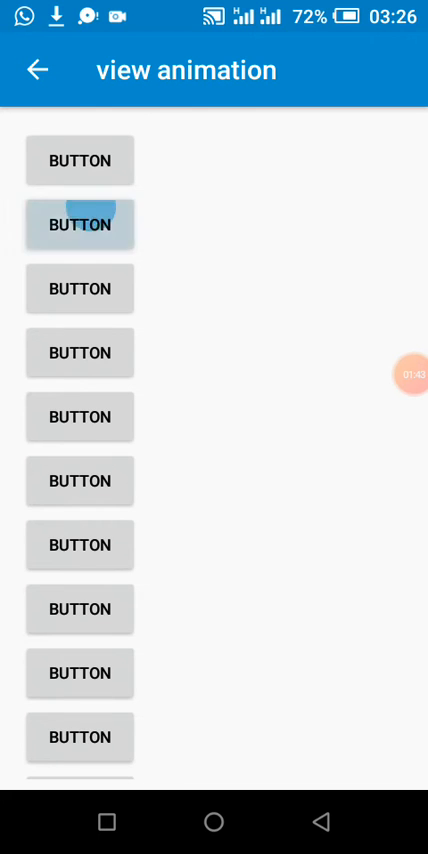
{"action": "left_click", "coordinate": [80, 224]}
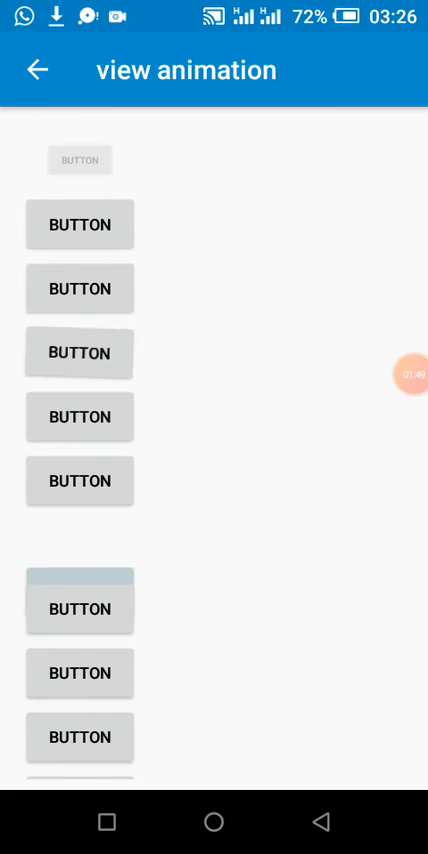
{"action": "scroll", "scroll_direction": "down", "scroll_amount": 3}
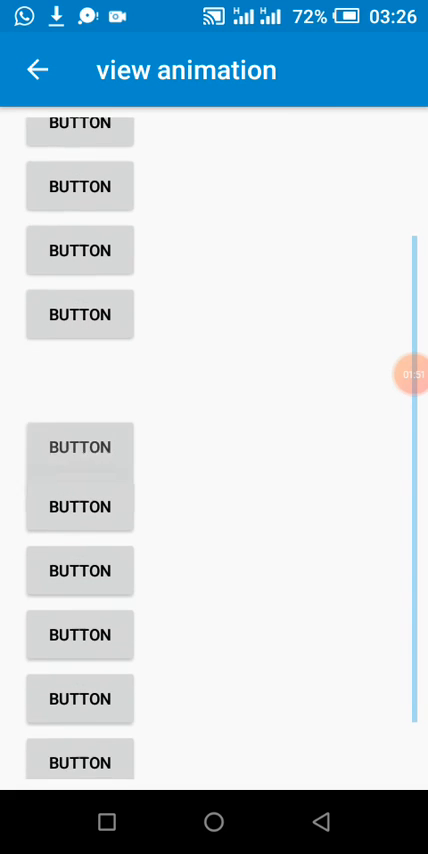